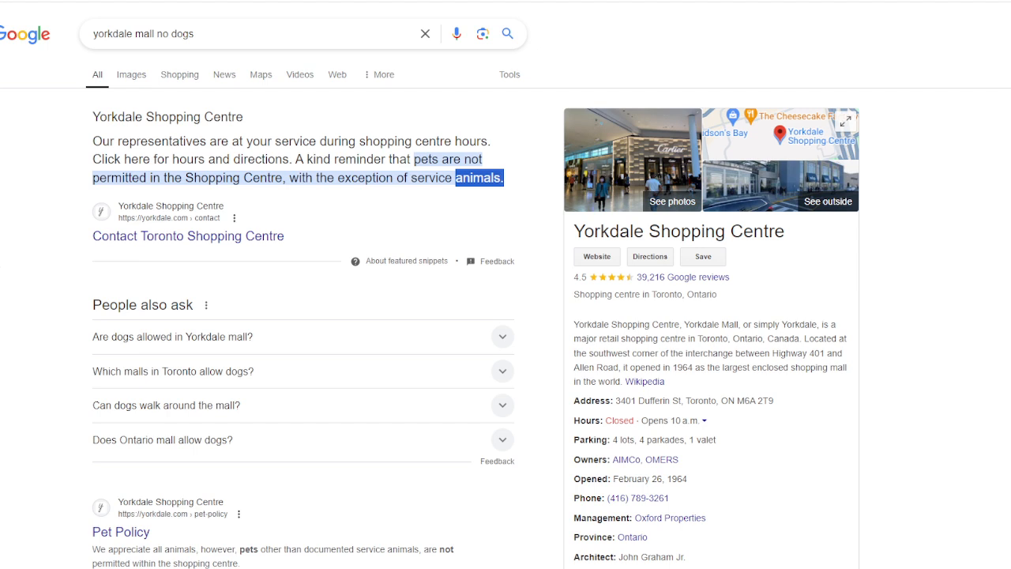
mouse_move(12, 340)
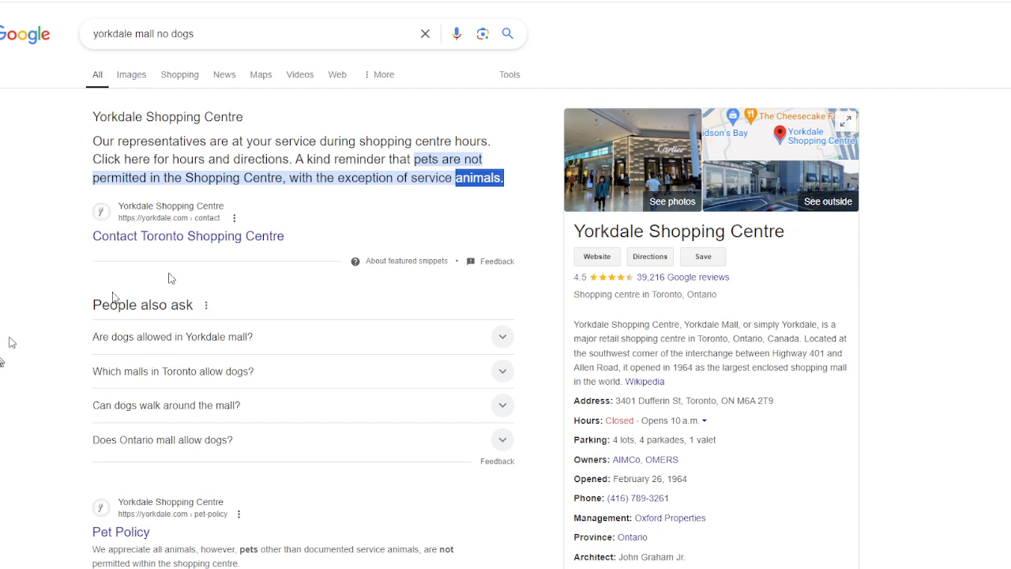
mouse_move(425, 165)
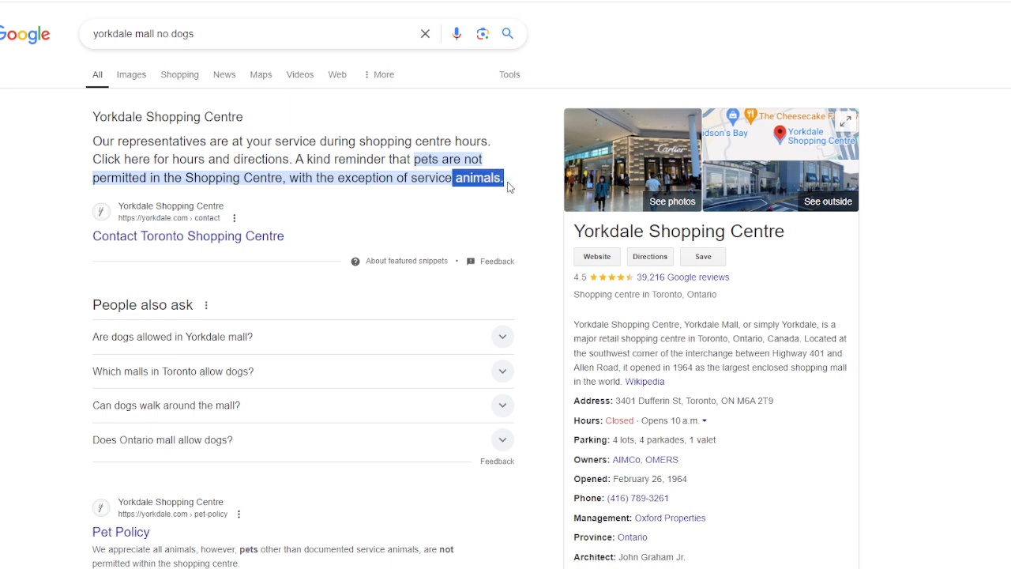
mouse_move(502, 192)
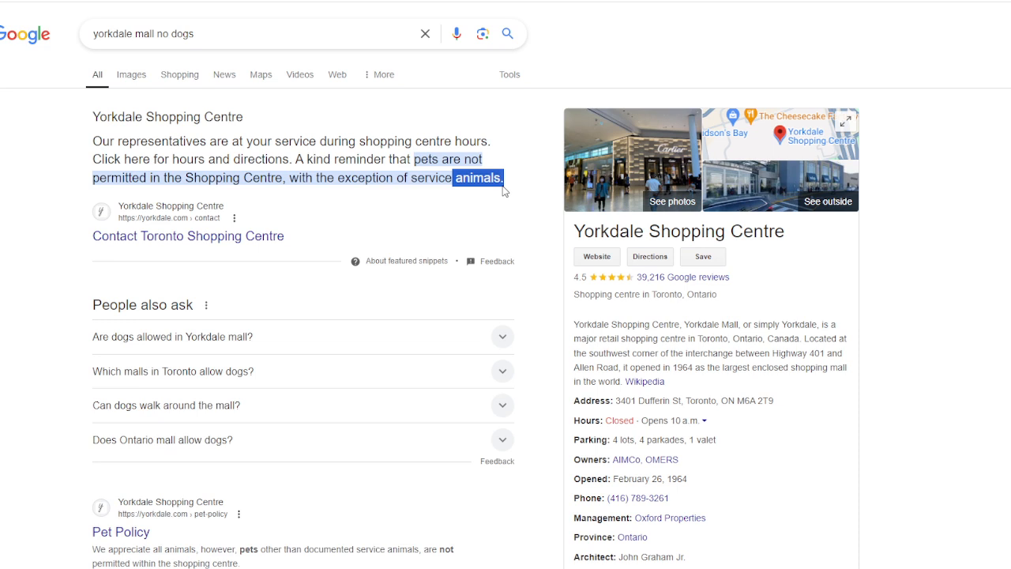
mouse_move(390, 321)
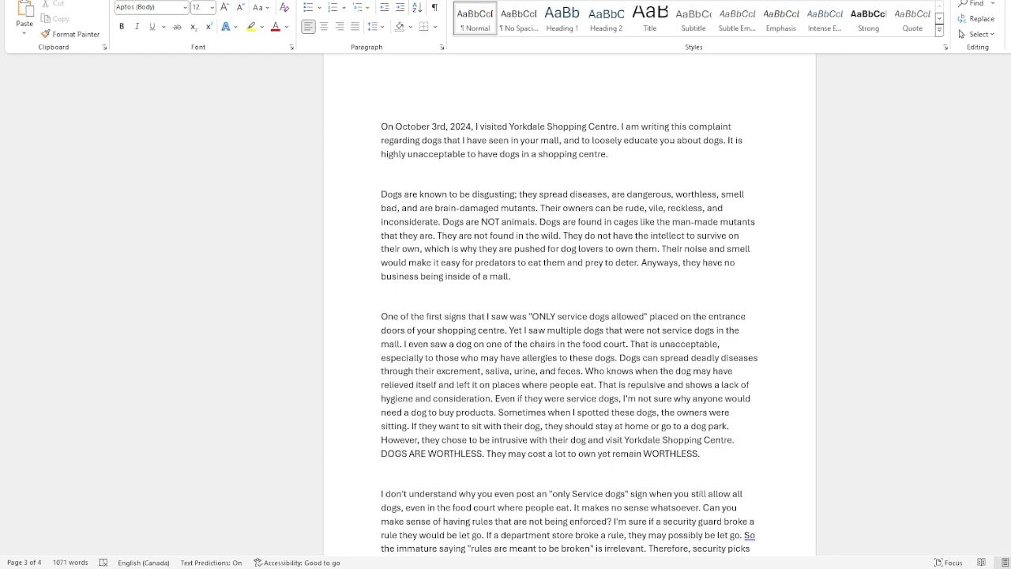
scroll("down", 3)
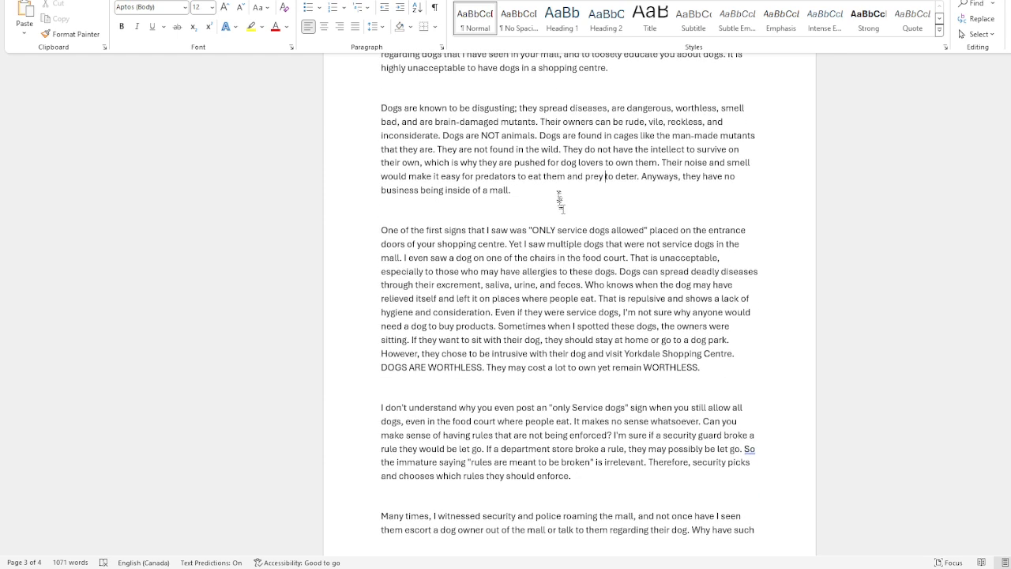
scroll("down", 3)
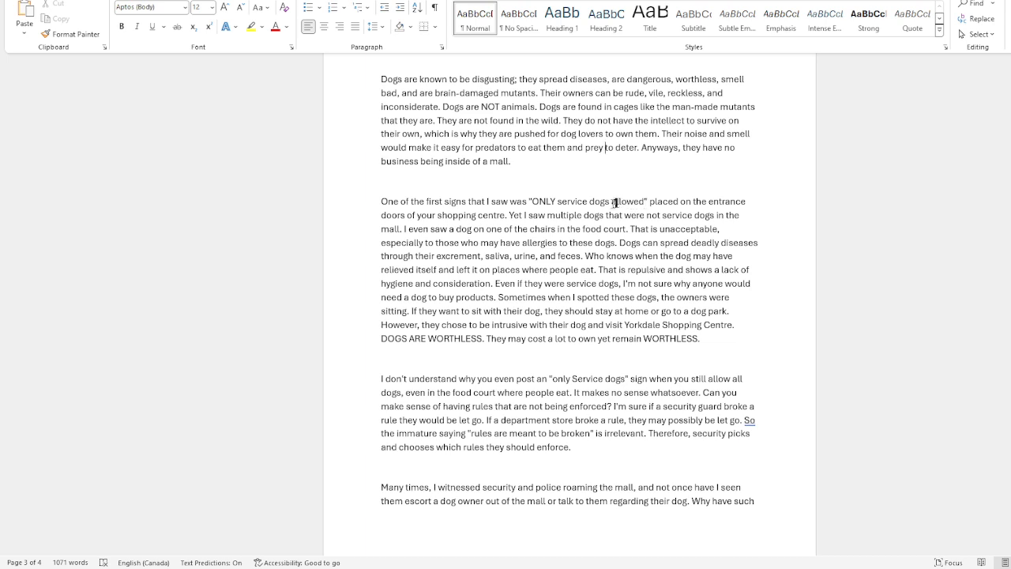
double_click(608, 202)
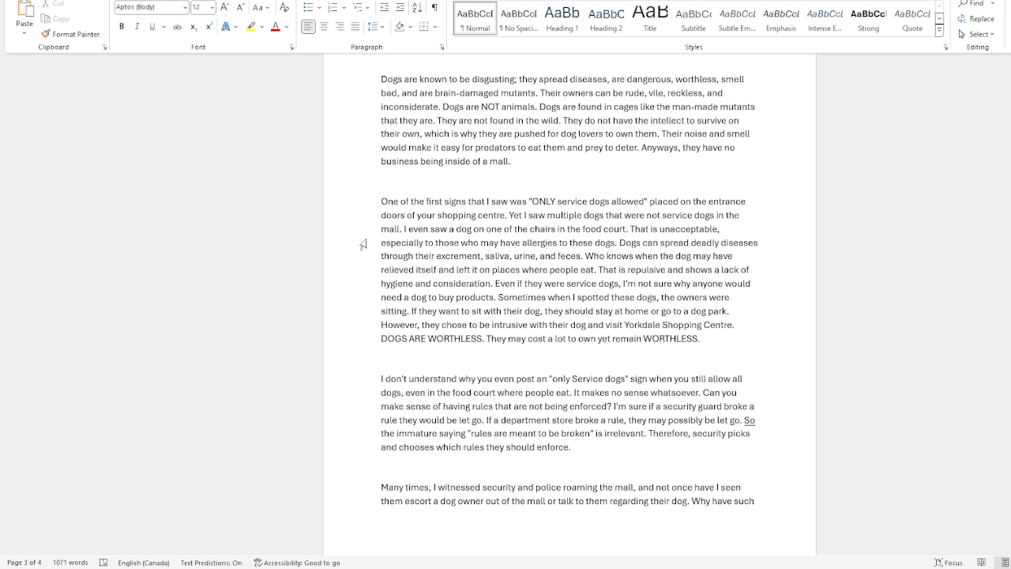
left_click(424, 270)
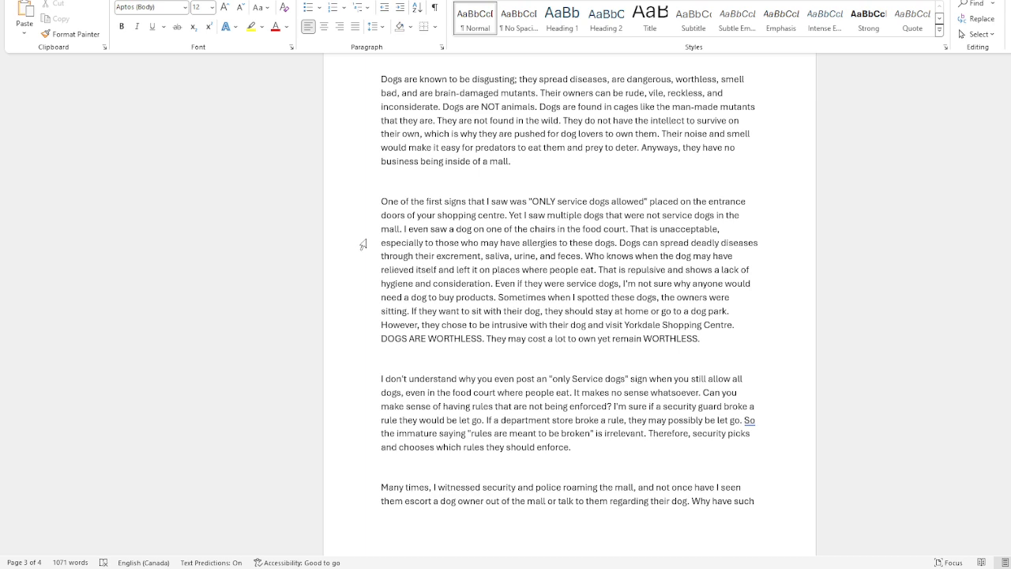
mouse_move(468, 280)
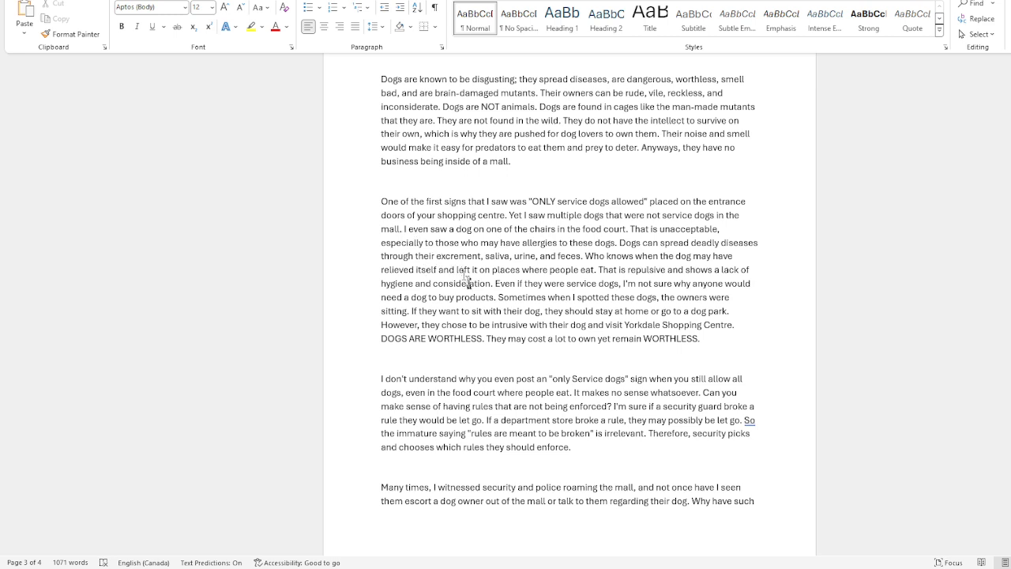
mouse_move(517, 290)
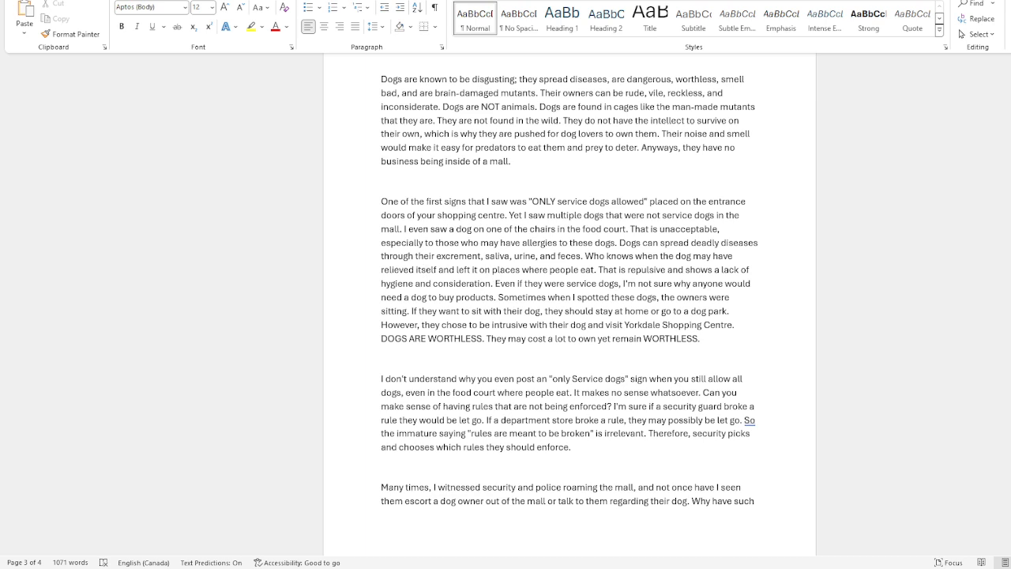
mouse_move(586, 259)
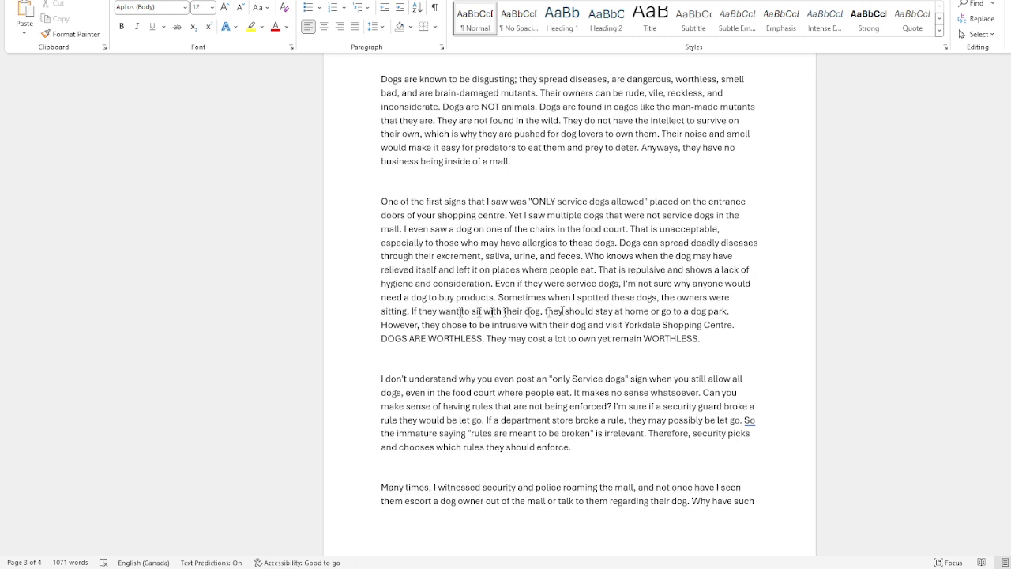
double_click(398, 283)
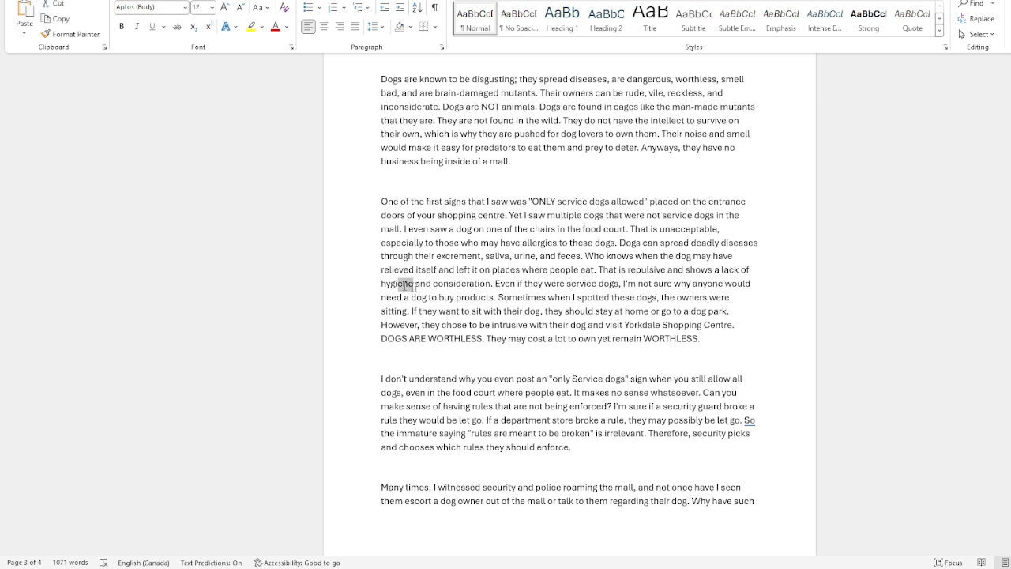
left_click(528, 297)
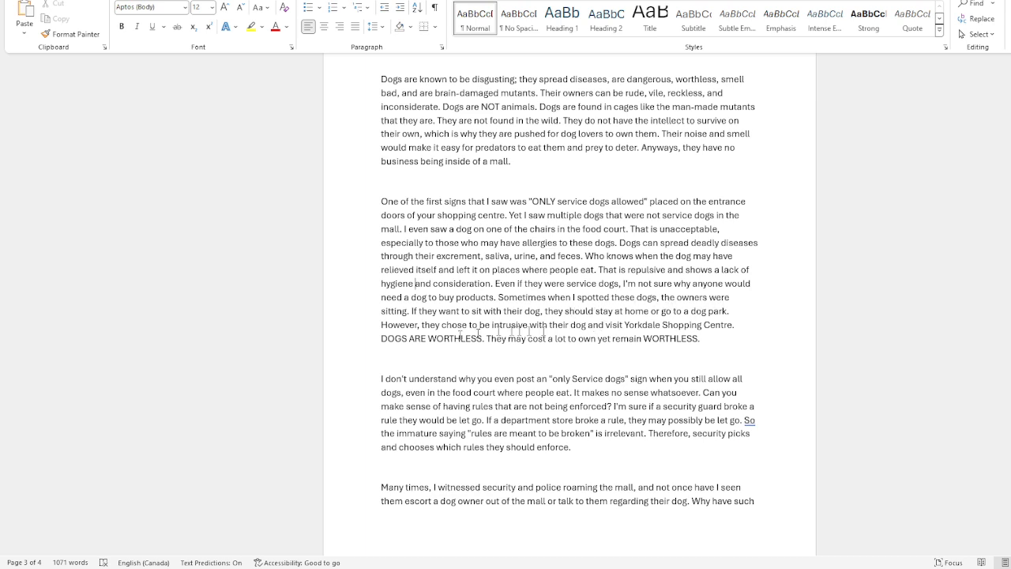
mouse_move(498, 313)
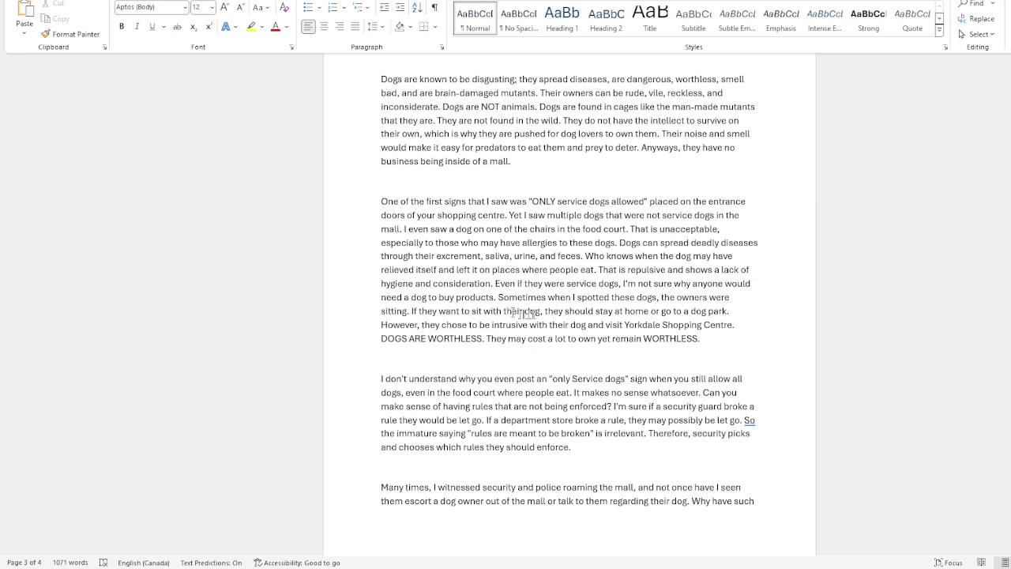
mouse_move(683, 321)
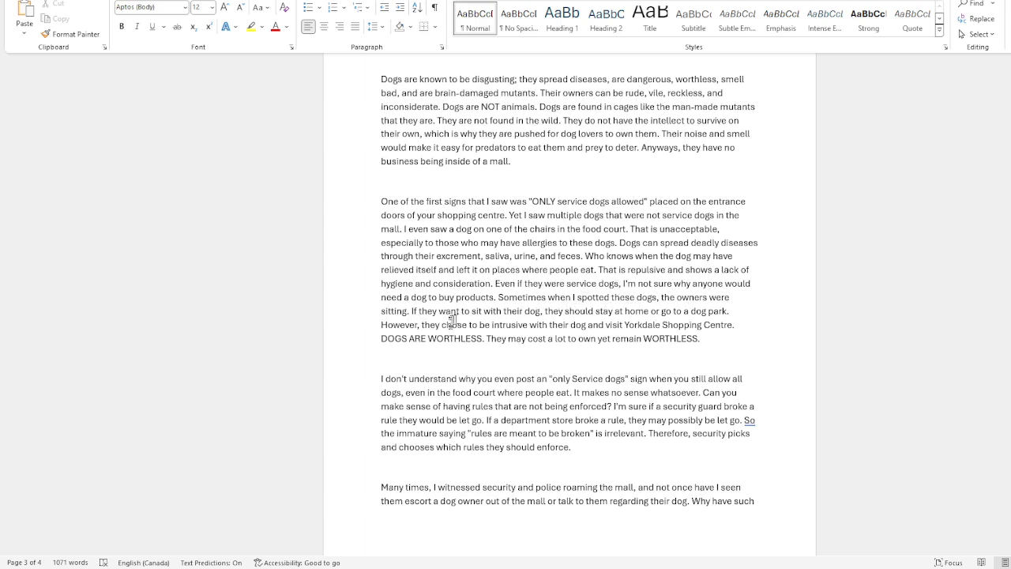
mouse_move(610, 326)
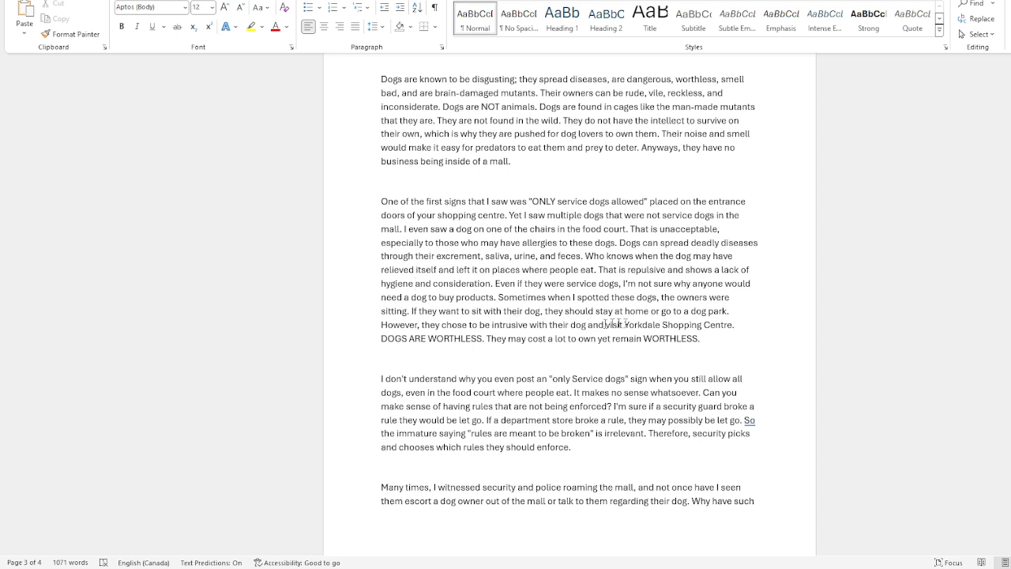
mouse_move(417, 348)
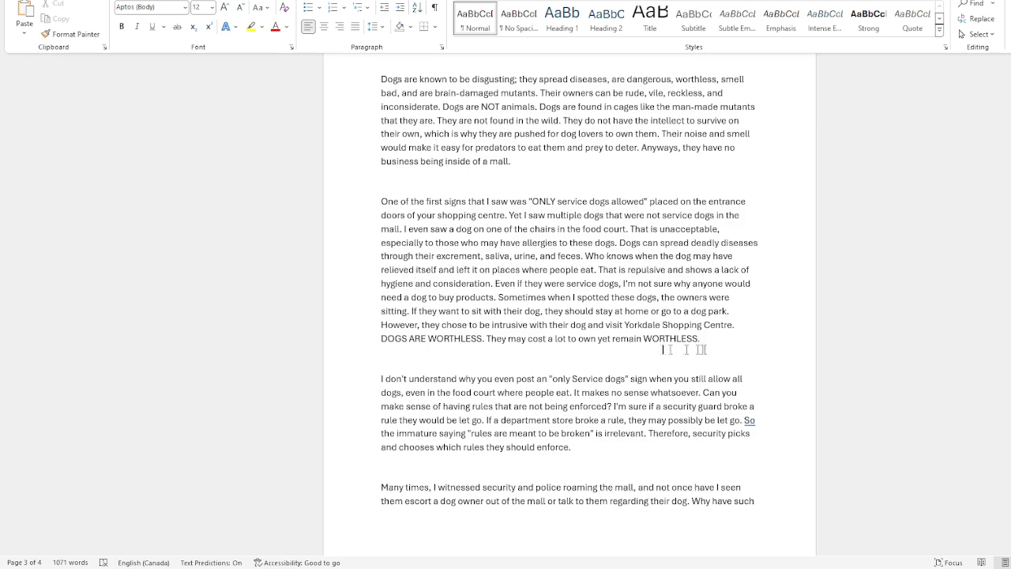
scroll("down", 3)
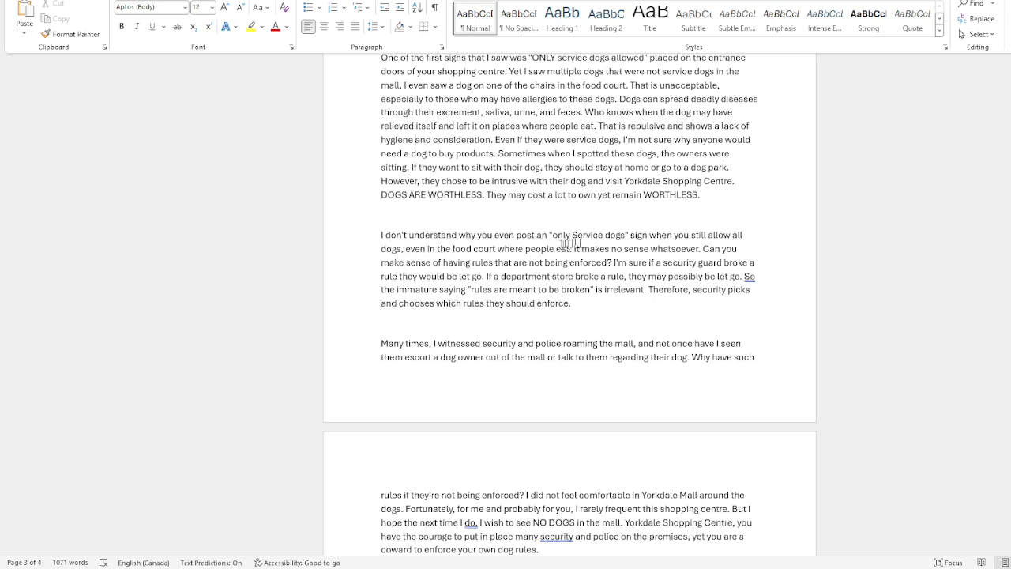
mouse_move(624, 244)
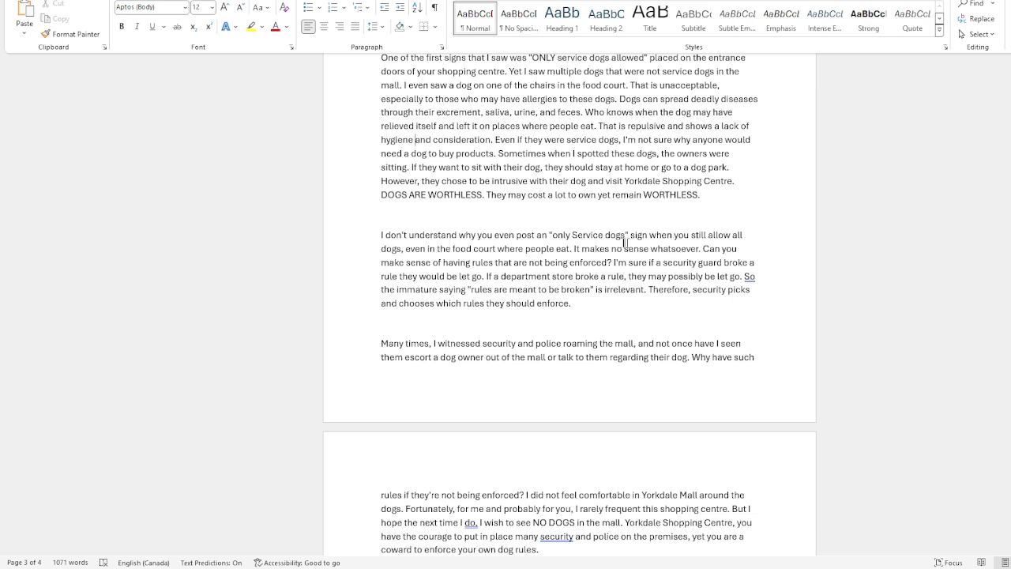
mouse_move(781, 230)
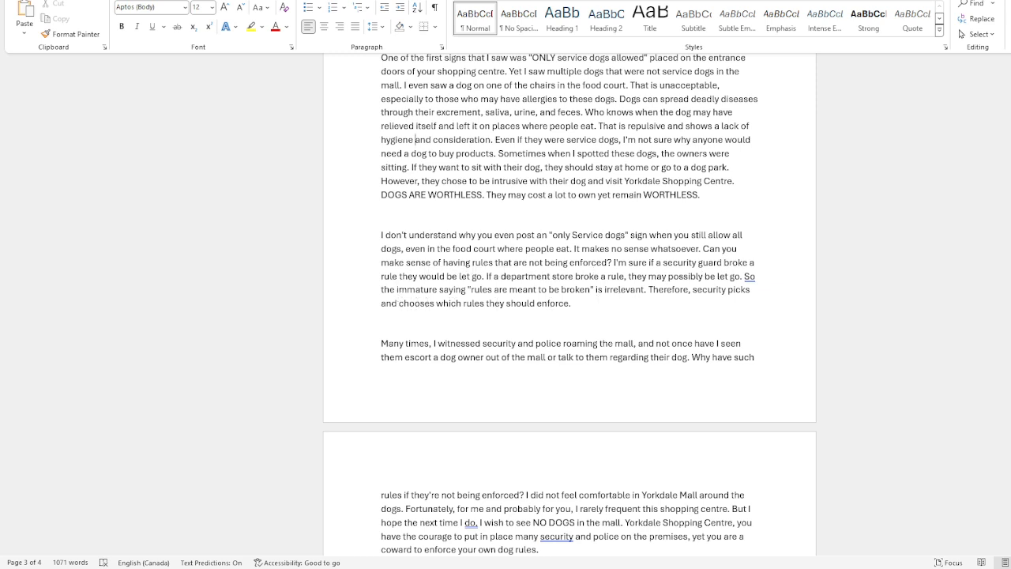
mouse_move(633, 276)
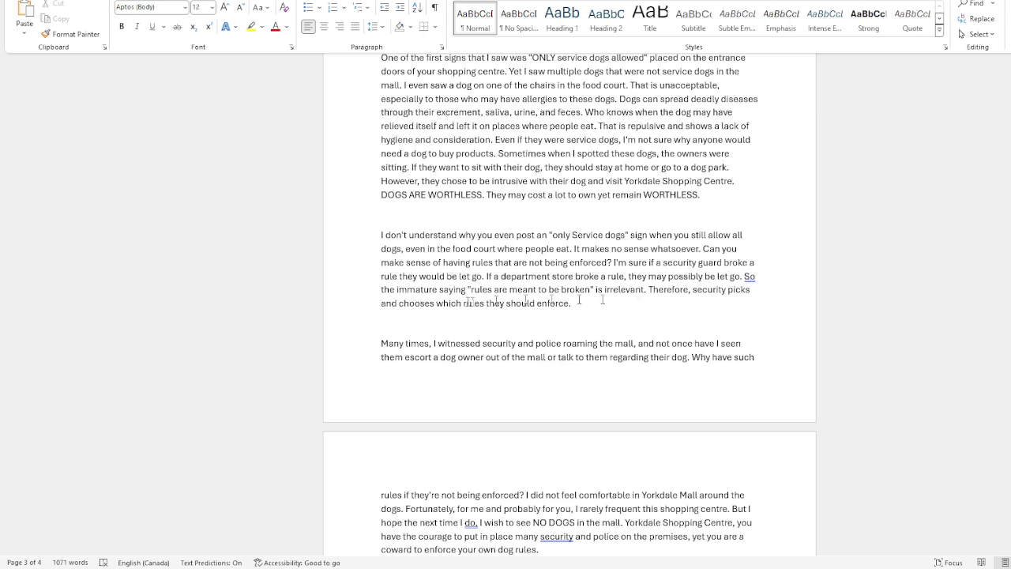
mouse_move(516, 291)
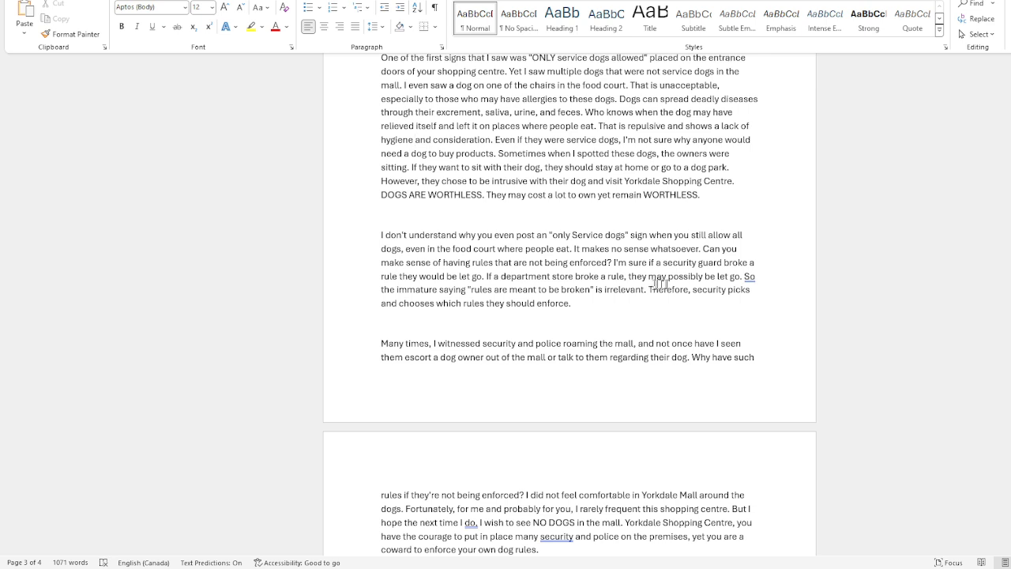
double_click(749, 276)
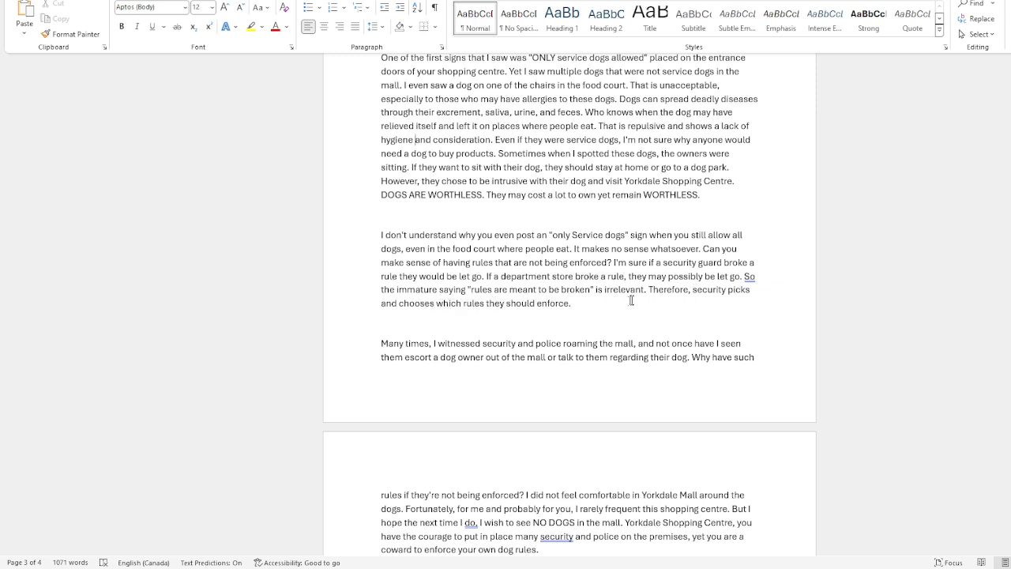
mouse_move(700, 305)
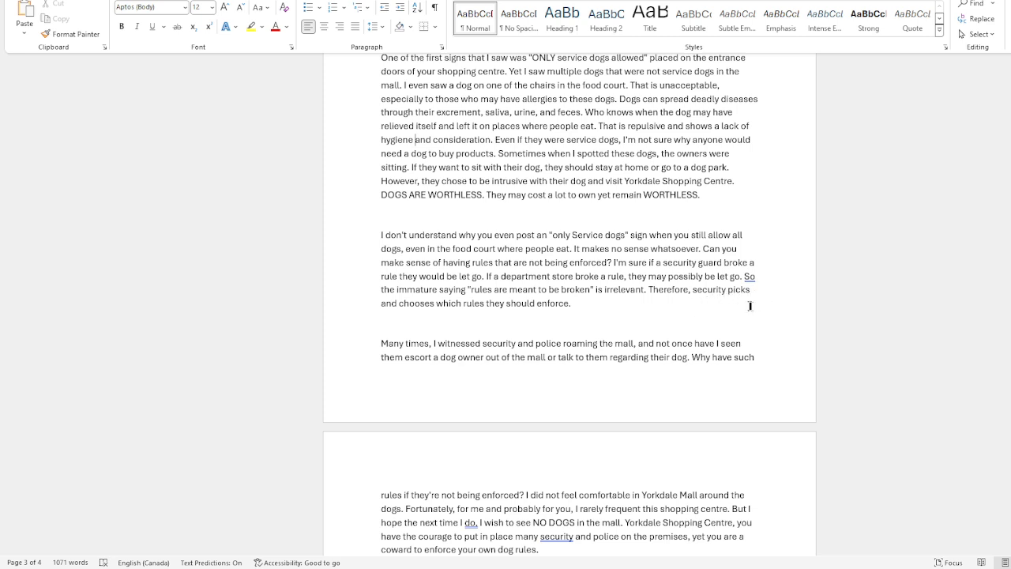
mouse_move(464, 313)
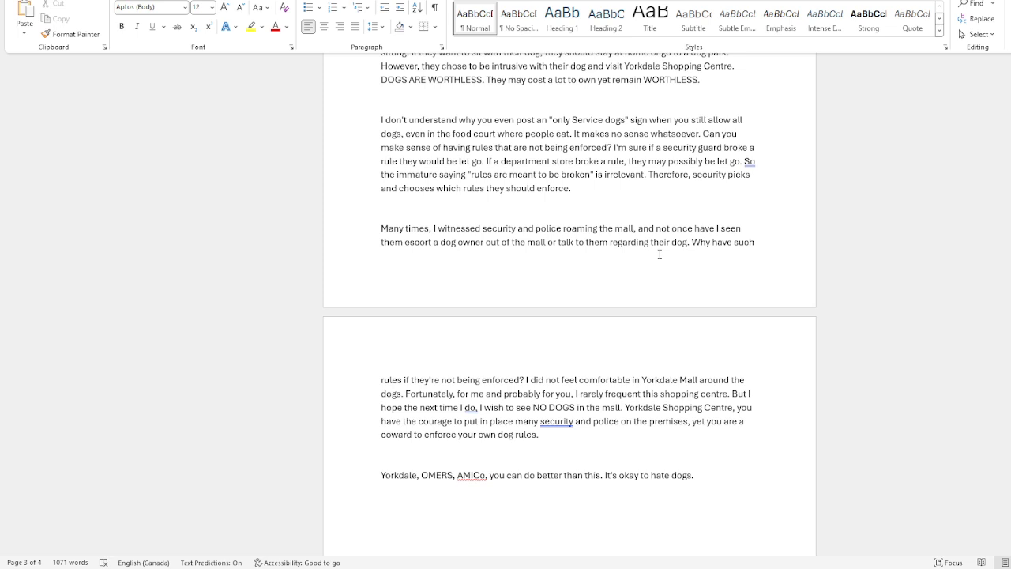
mouse_move(720, 258)
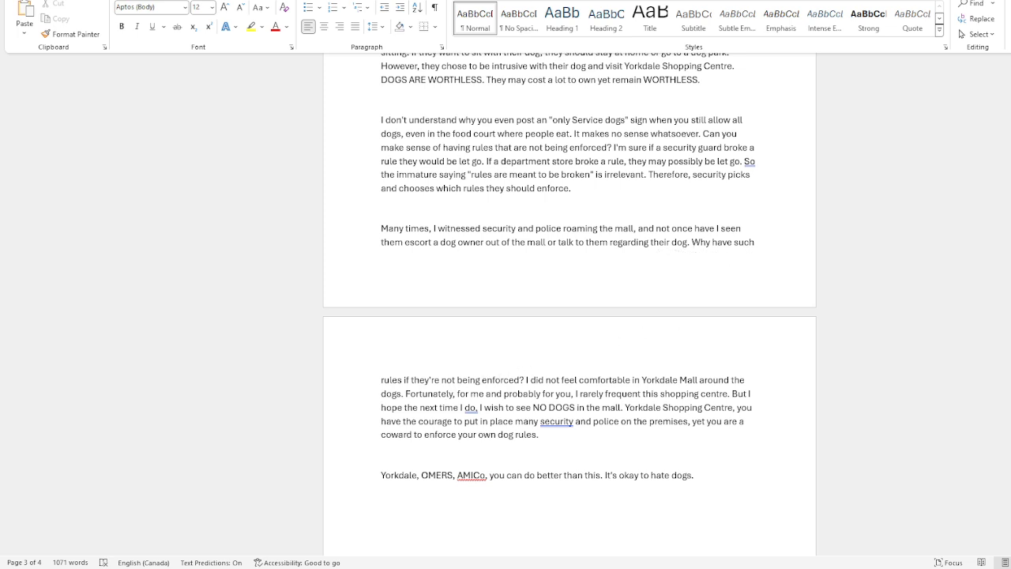
scroll("down", 3)
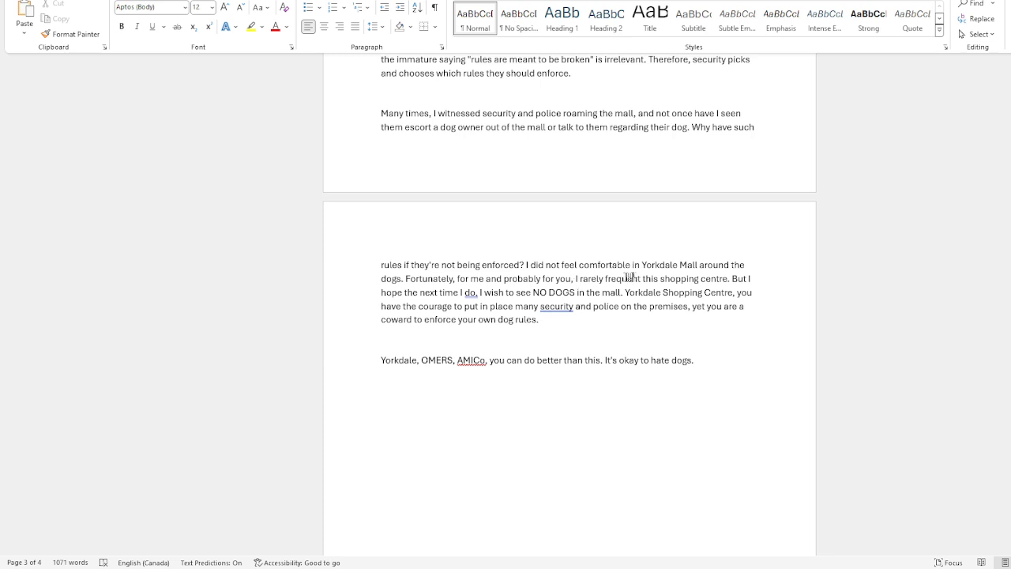
mouse_move(711, 268)
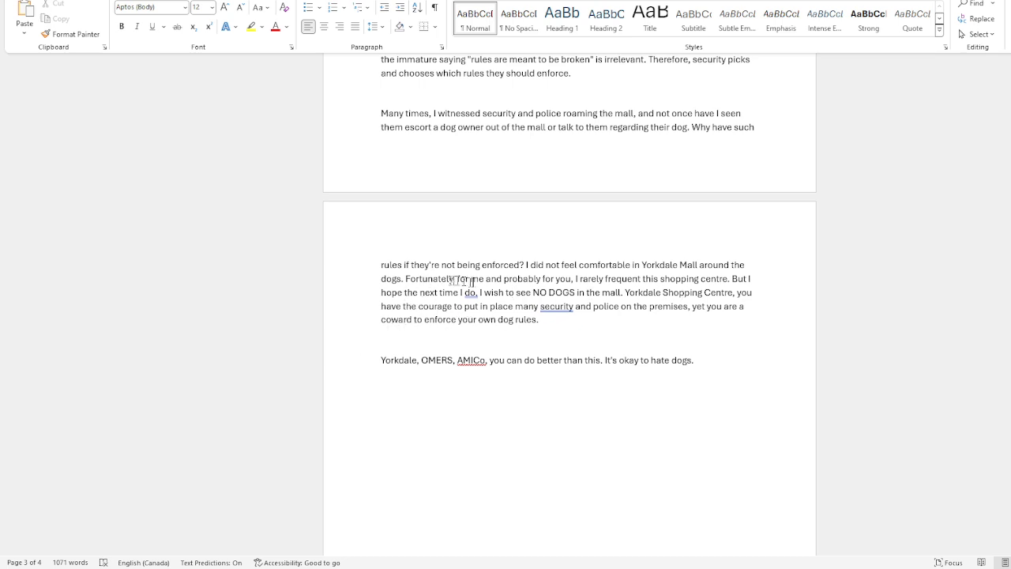
mouse_move(543, 284)
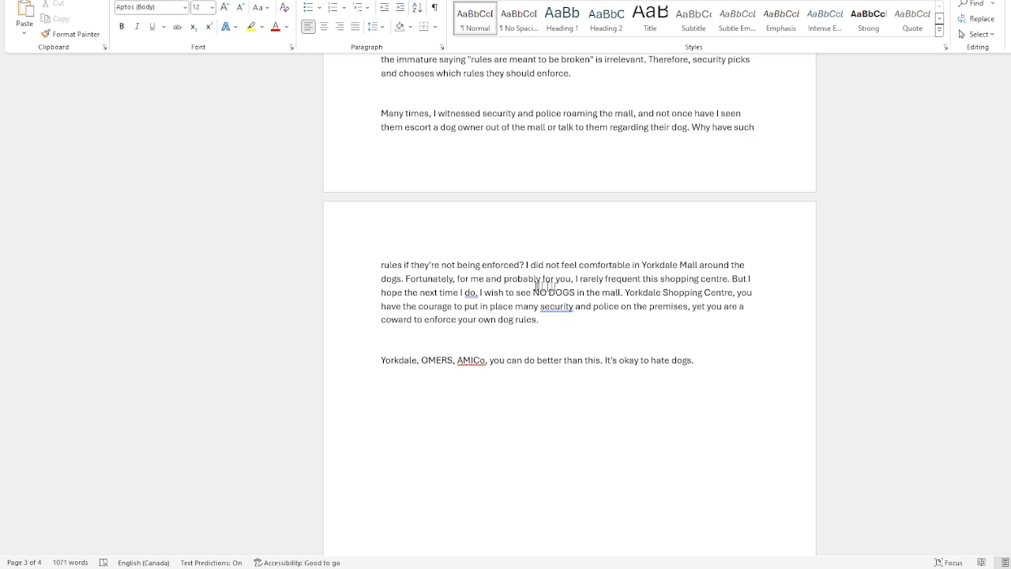
mouse_move(721, 285)
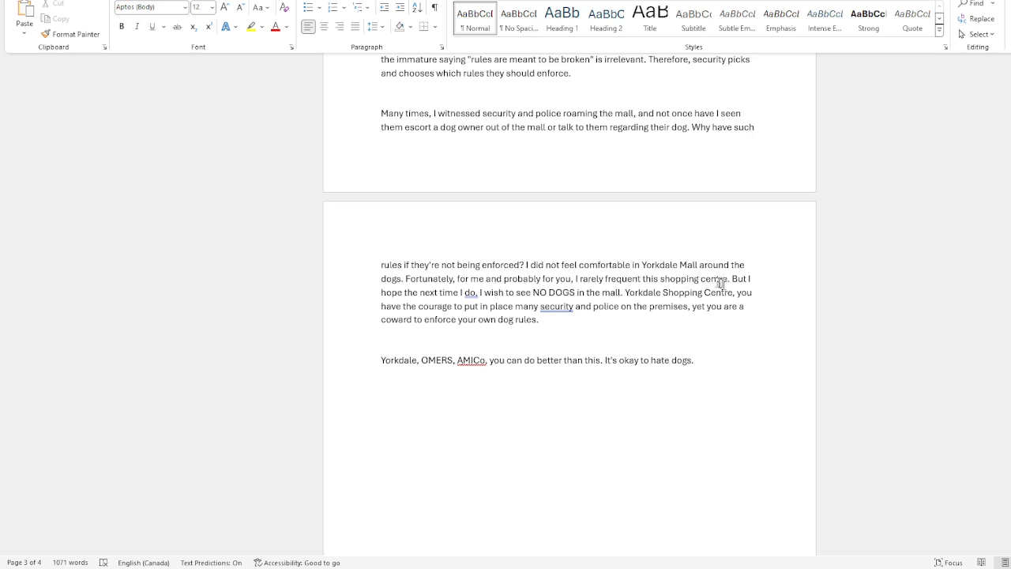
mouse_move(433, 311)
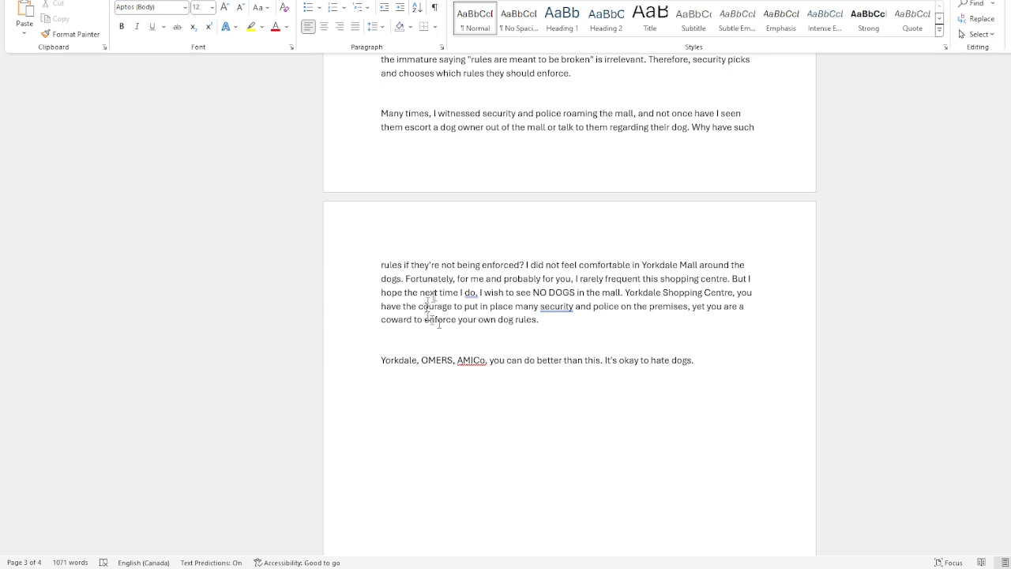
double_click(556, 307)
type("Please ")
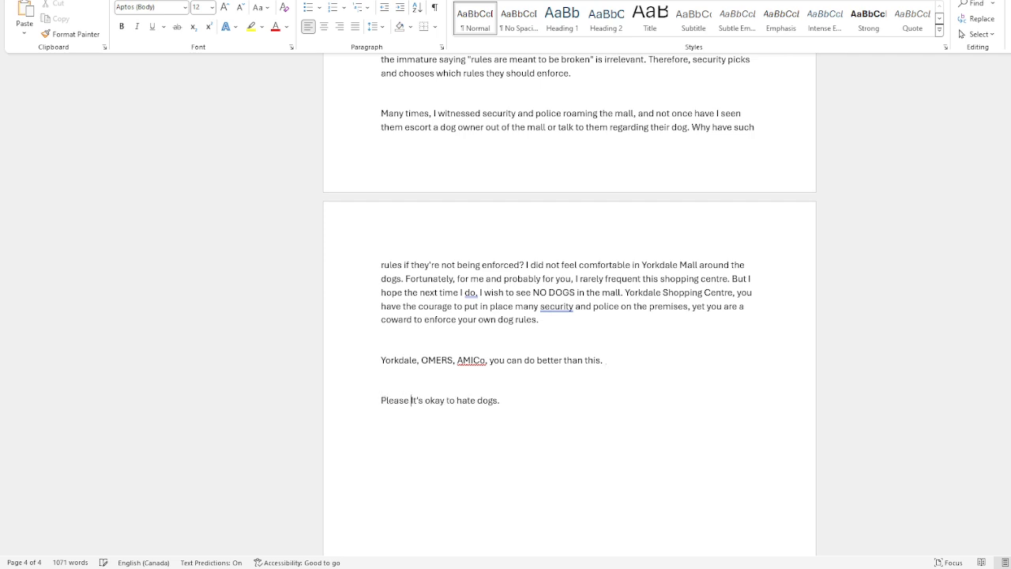
Insert 'remember that' so the closing line reads 'Please remember that, It's okay to hate dogs.'
type("remember")
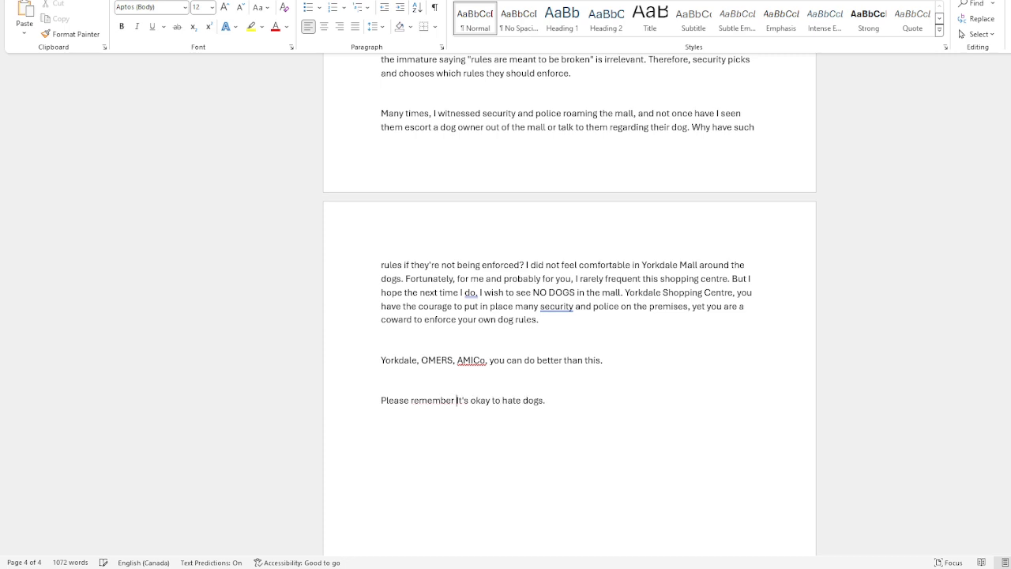
type("that,")
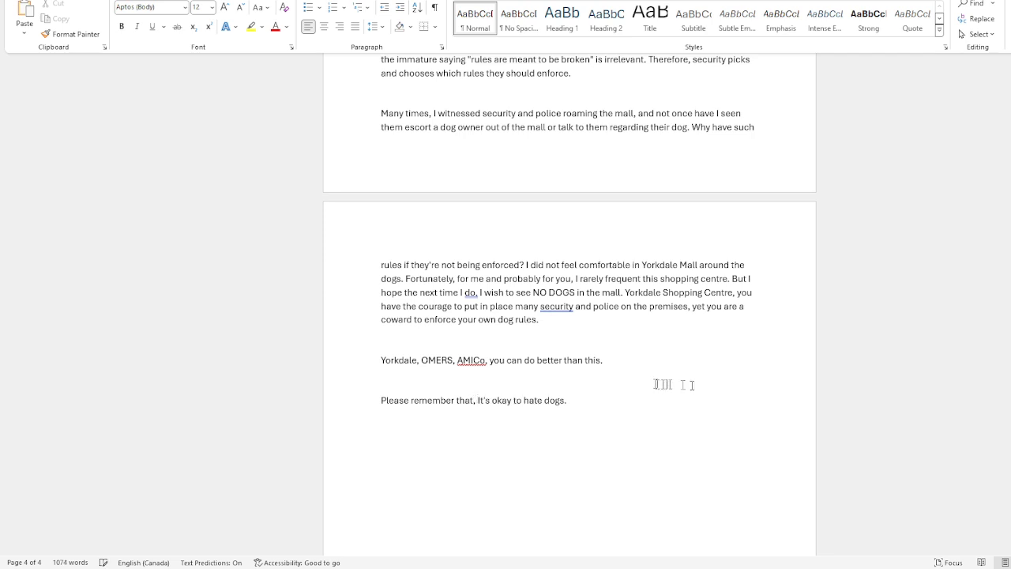
double_click(462, 400)
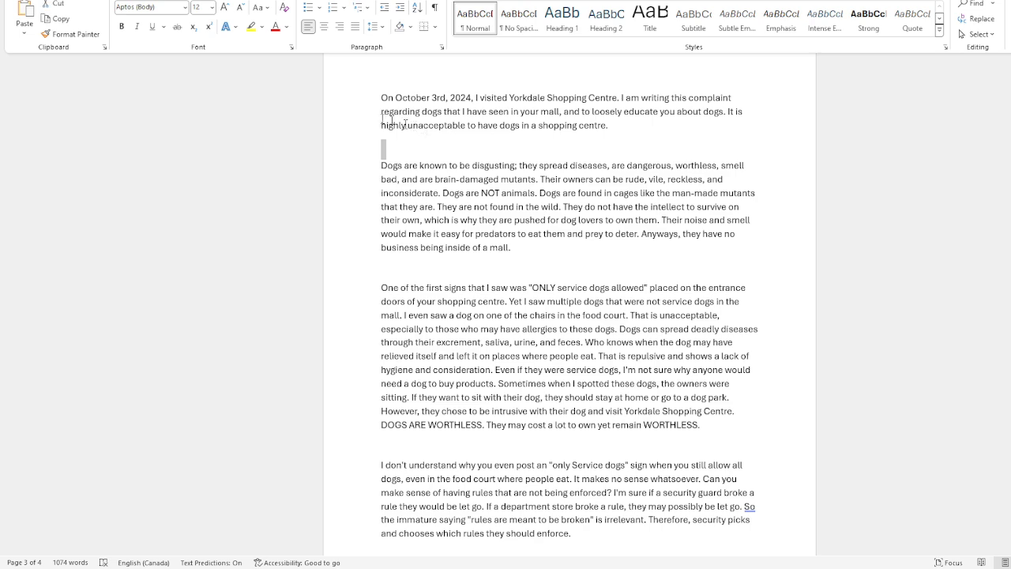
left_click_drag(380, 110, 503, 165)
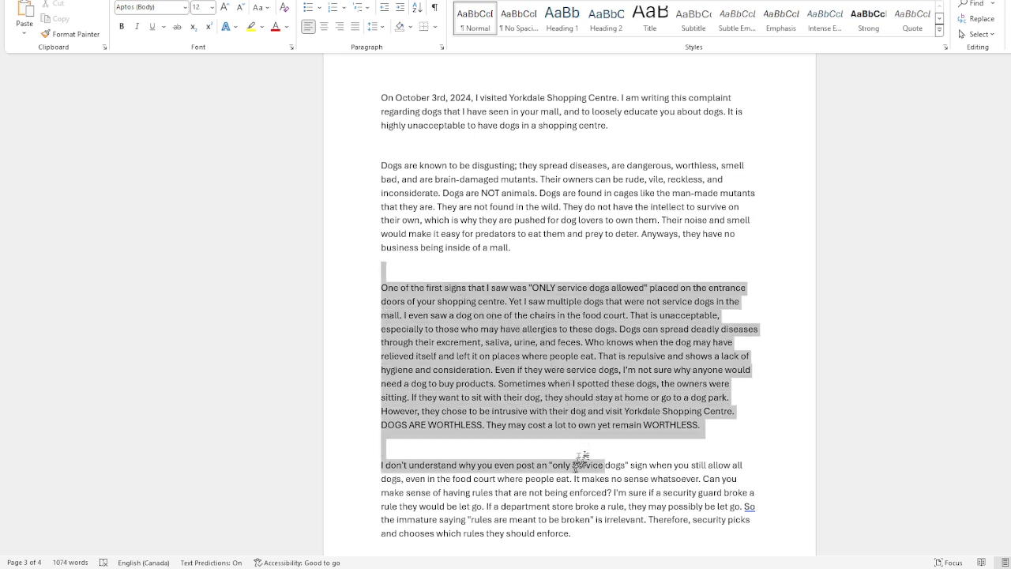
left_click(526, 454)
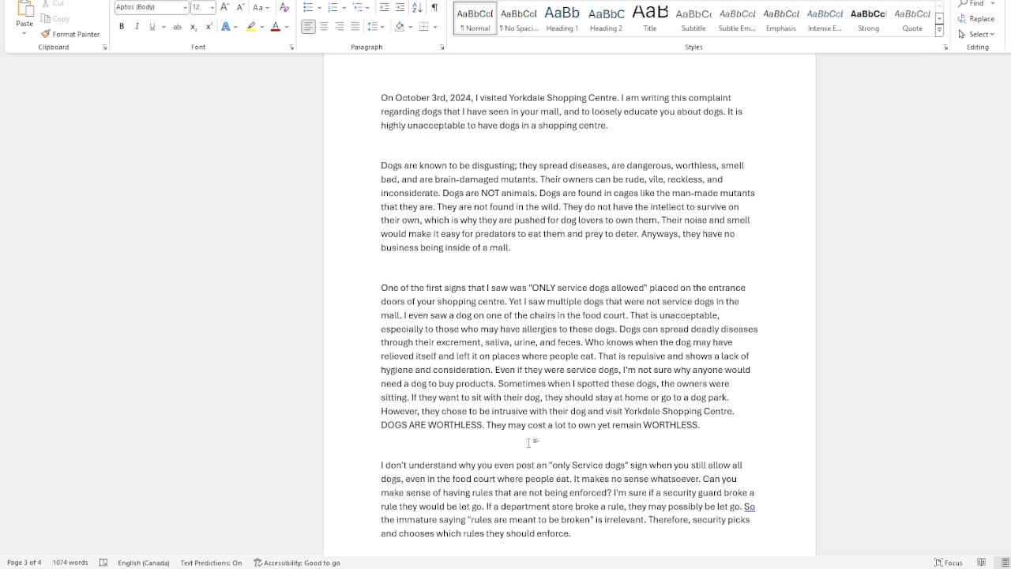
scroll("down", 3)
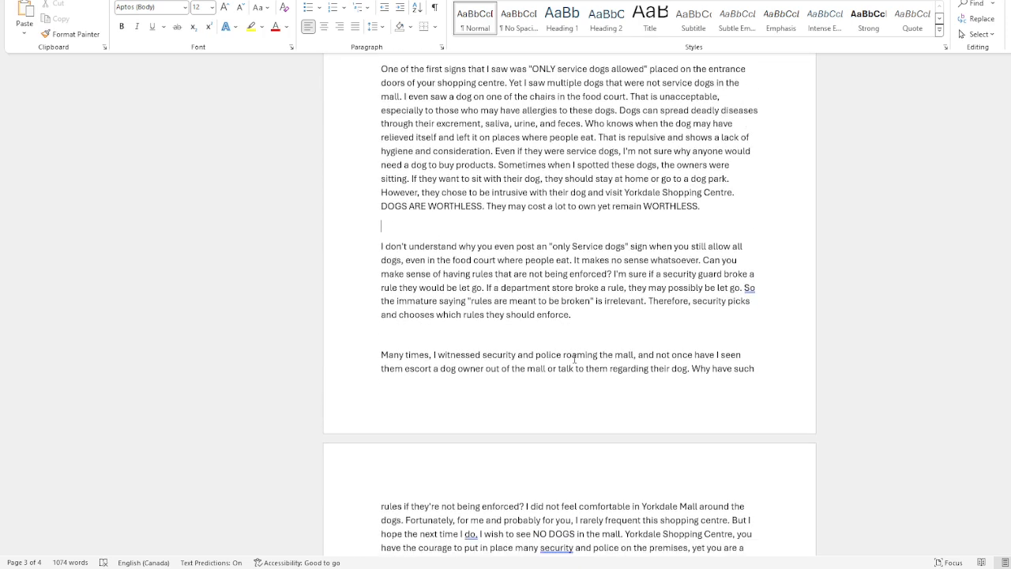
scroll("down", 3)
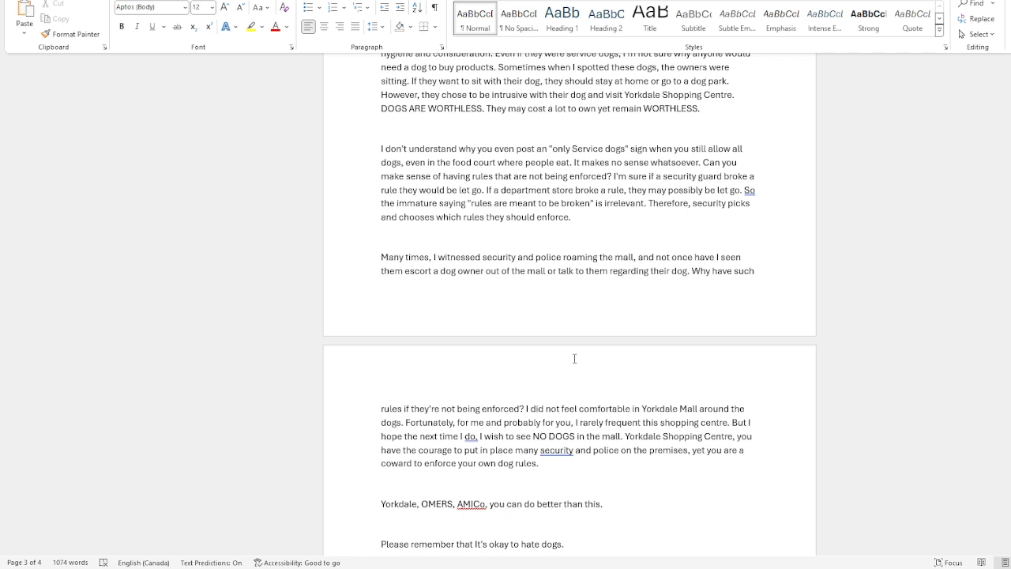
left_click(379, 128)
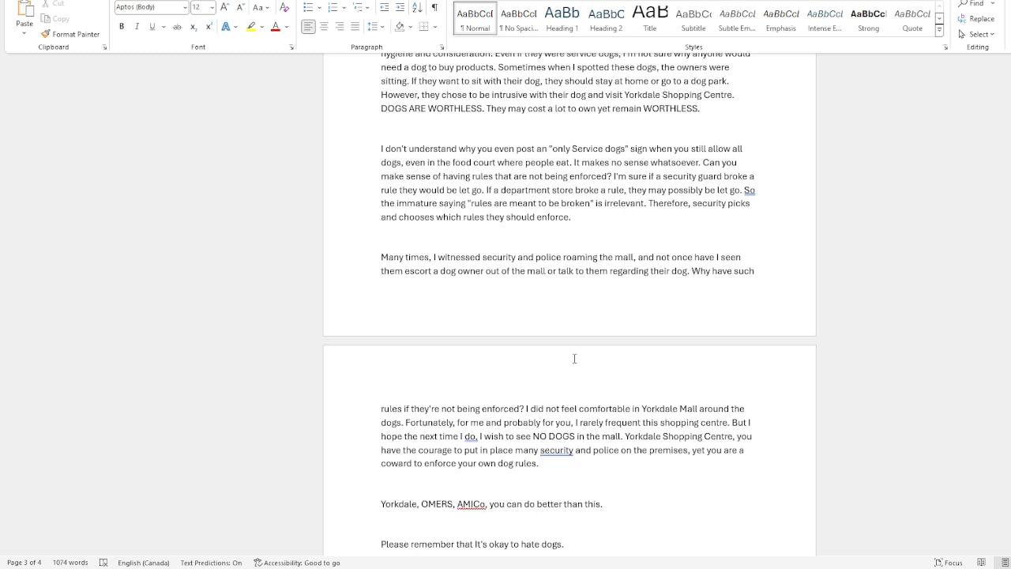
left_click(382, 128)
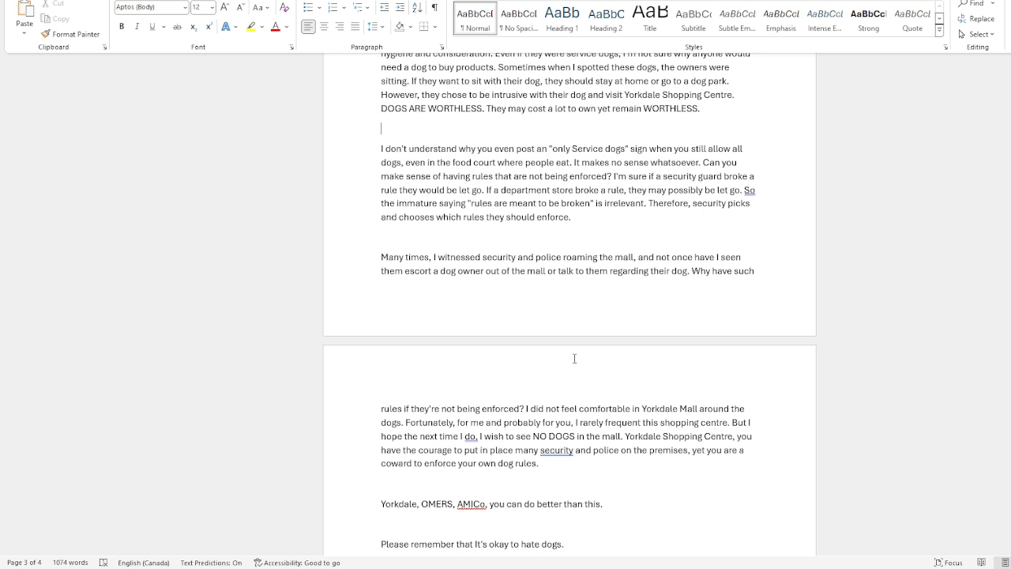
mouse_move(571, 334)
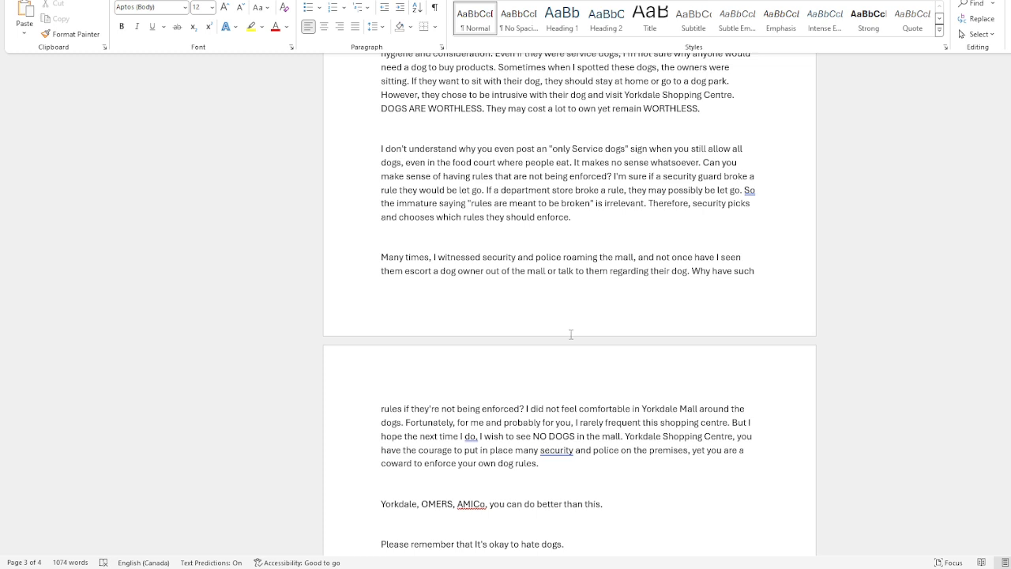